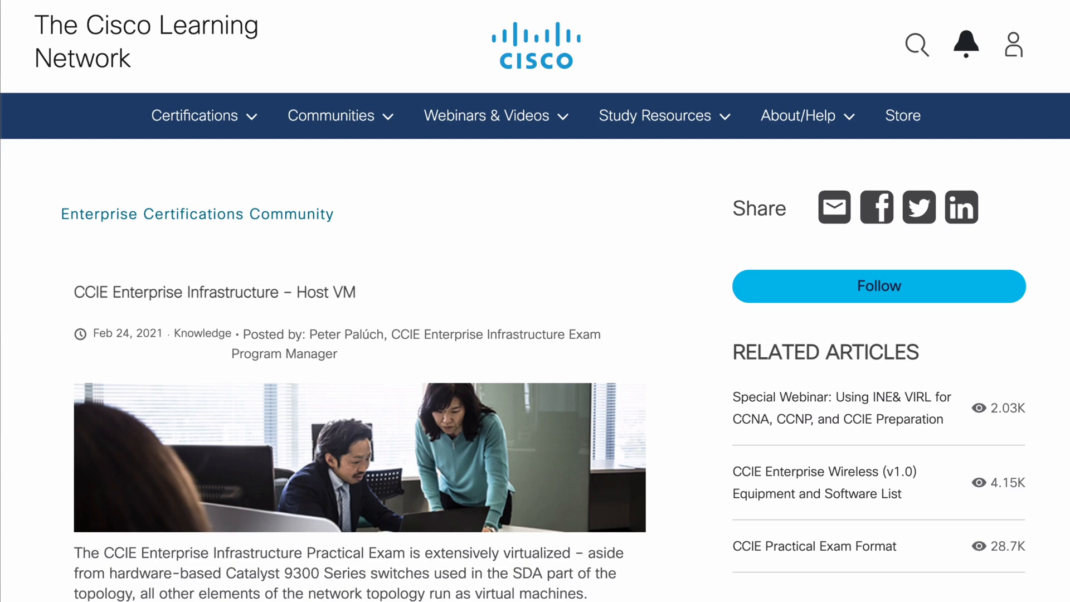
scroll(down, 3)
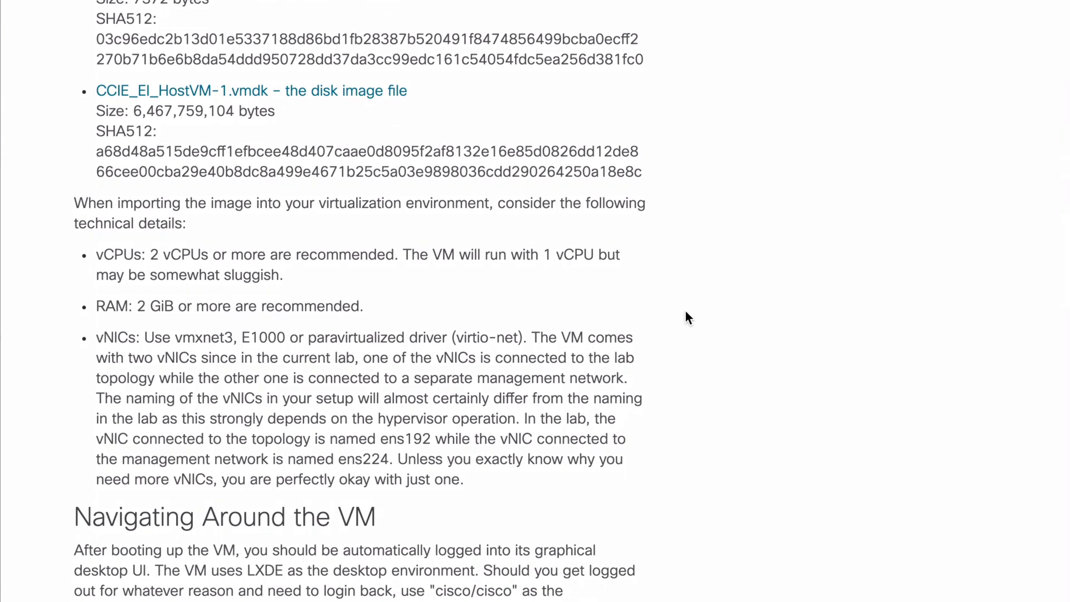